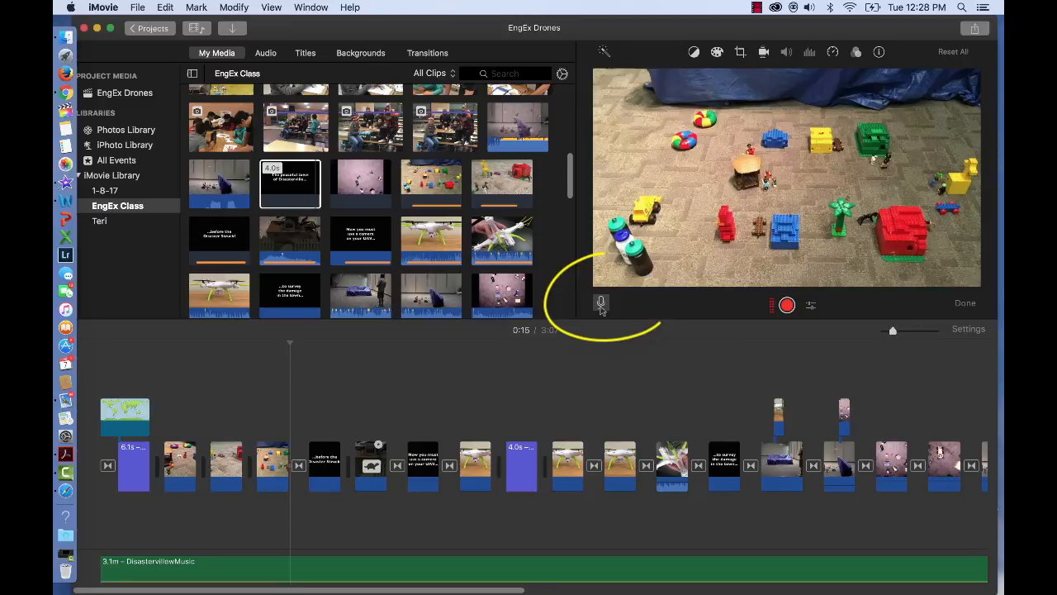
{"action": "mouse_move", "coordinate": [601, 304]}
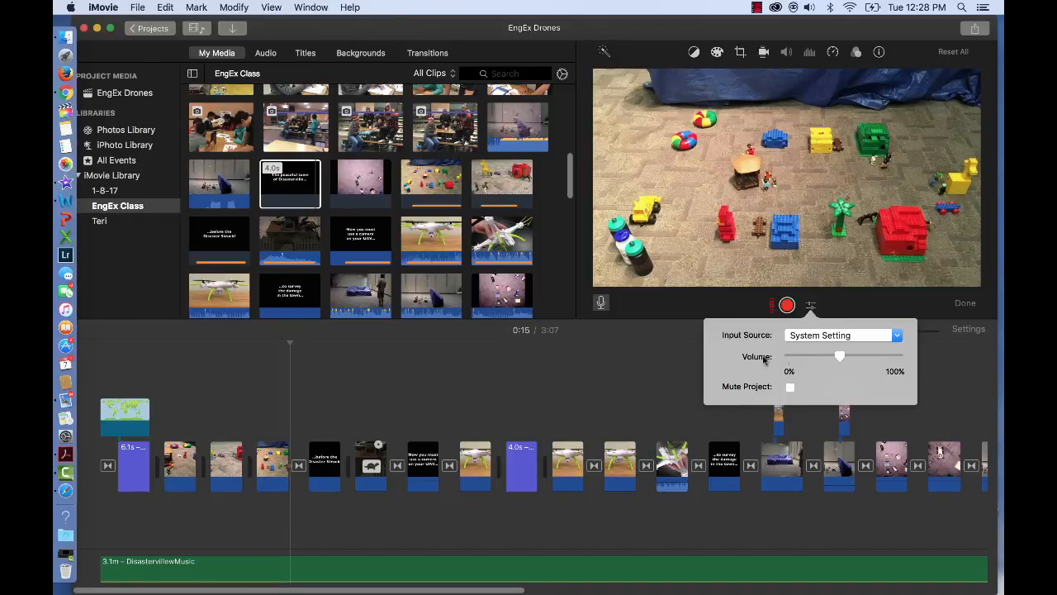
{"action": "mouse_move", "coordinate": [896, 336]}
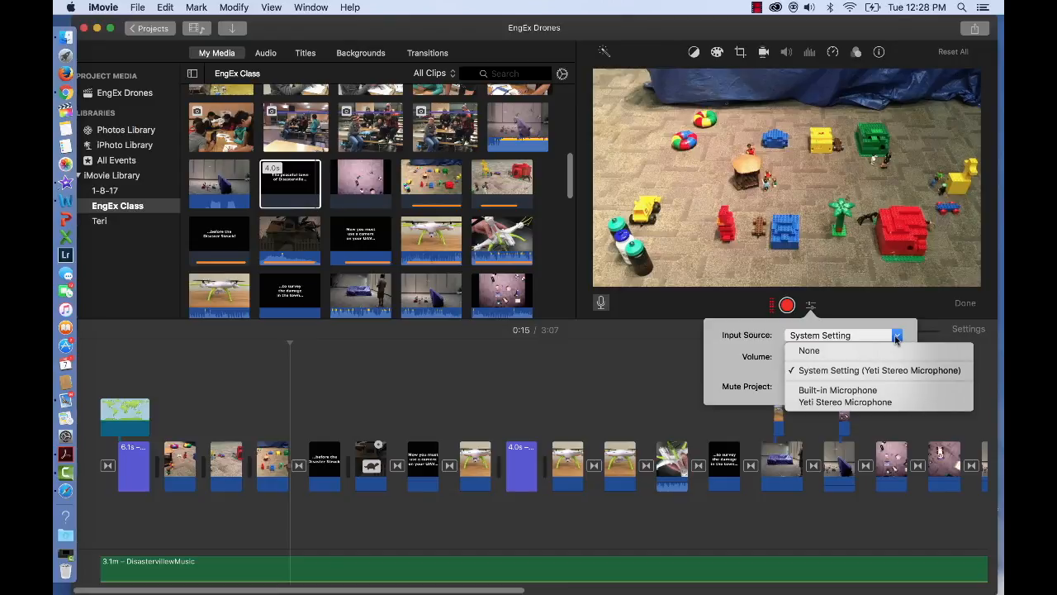
{"action": "mouse_move", "coordinate": [846, 403]}
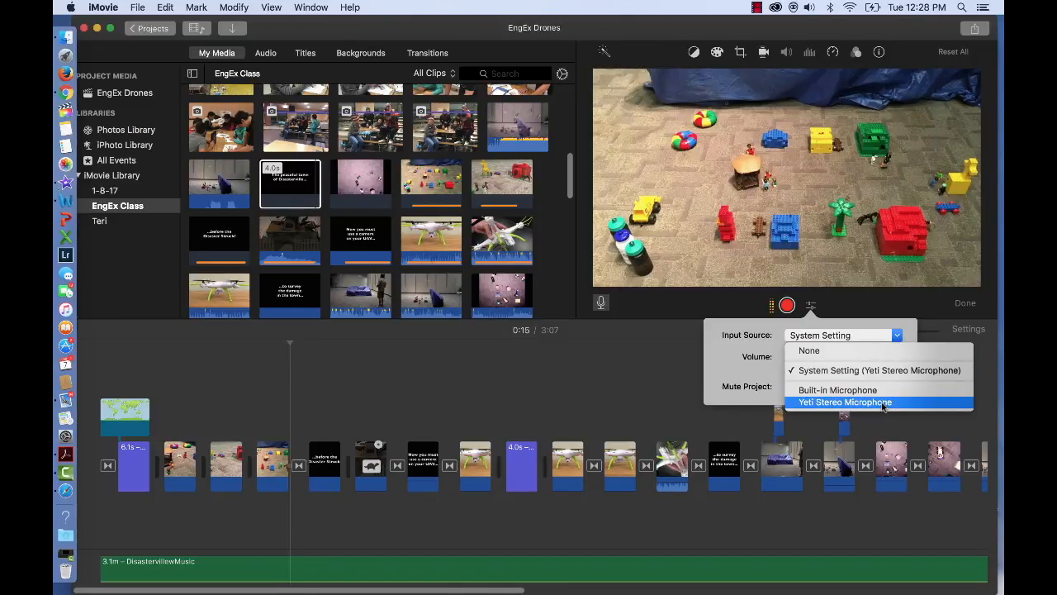
{"action": "mouse_move", "coordinate": [835, 390]}
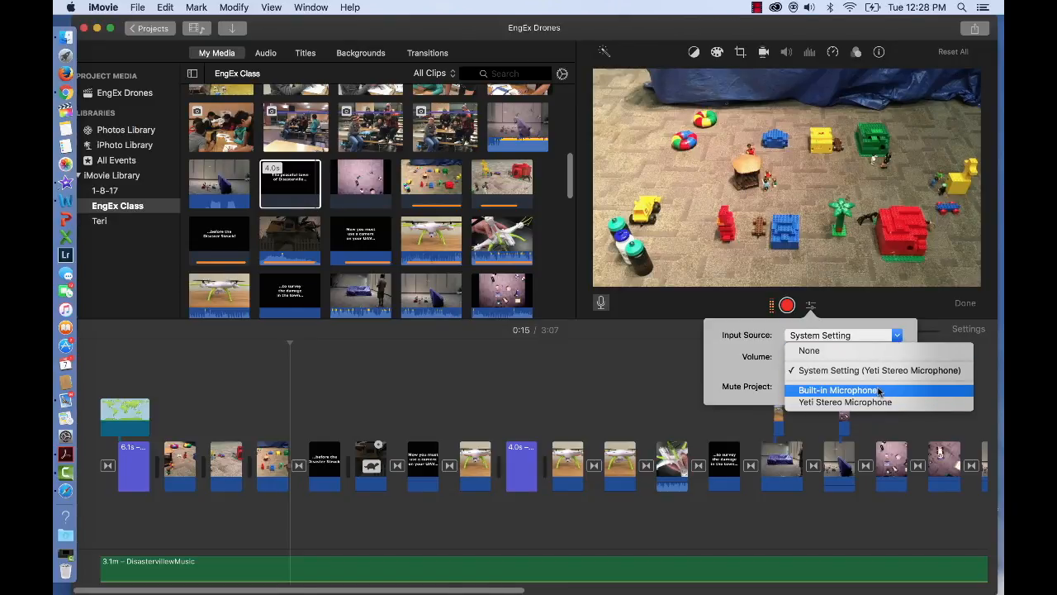
Choose Yeti Stereo Microphone as input source and raise the recording volume to 100%.
{"action": "left_click", "coordinate": [845, 401]}
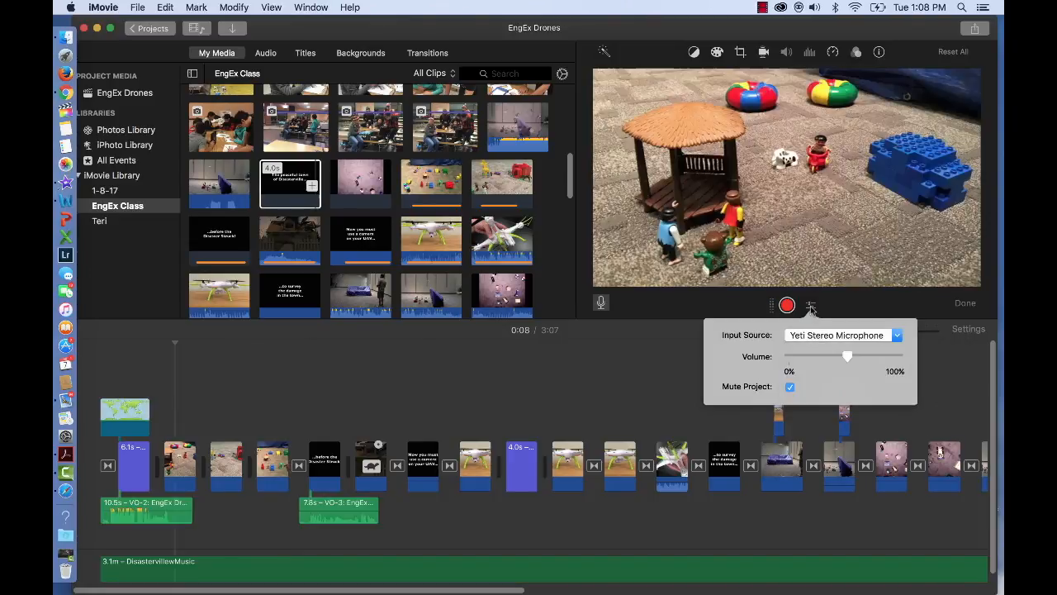
{"action": "mouse_move", "coordinate": [829, 370]}
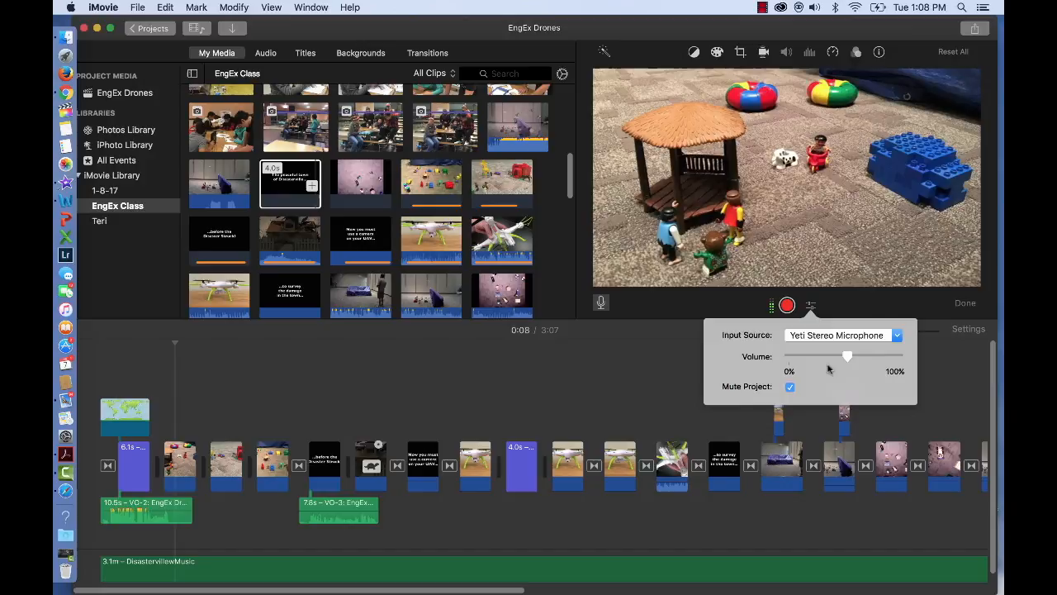
{"action": "left_click_drag", "start_coordinate": [846, 355], "coordinate": [806, 357]}
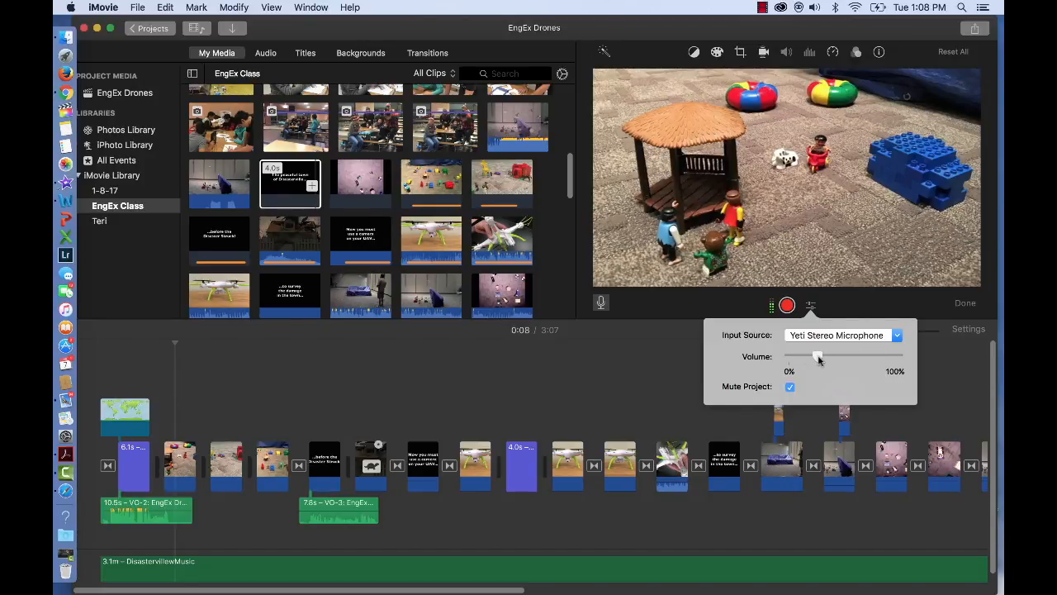
{"action": "left_click_drag", "start_coordinate": [817, 357], "coordinate": [809, 357]}
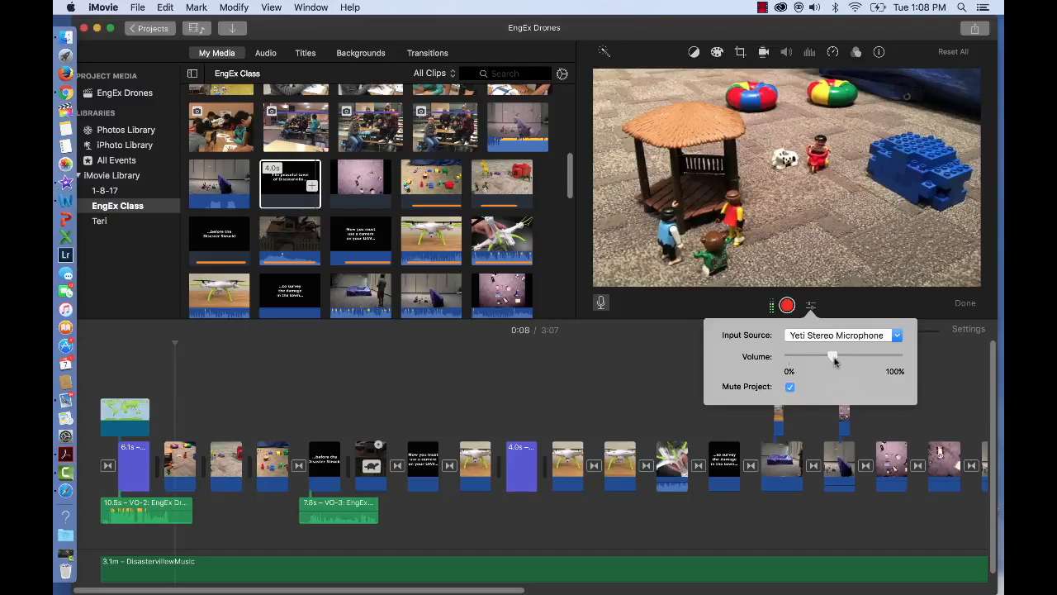
{"action": "left_click_drag", "start_coordinate": [829, 357], "coordinate": [899, 357]}
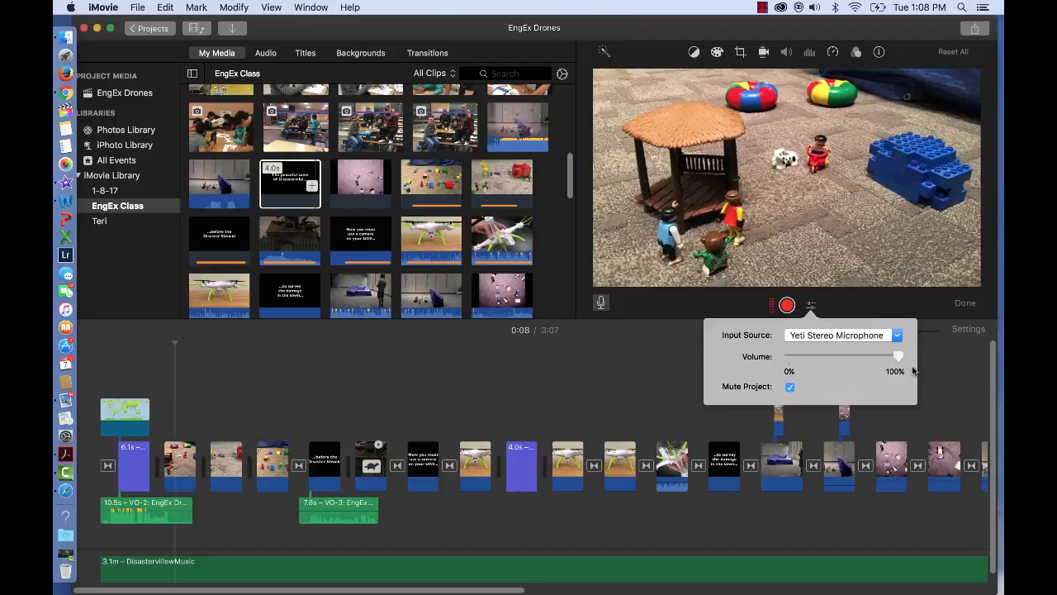
{"action": "left_click_drag", "start_coordinate": [898, 357], "coordinate": [835, 357]}
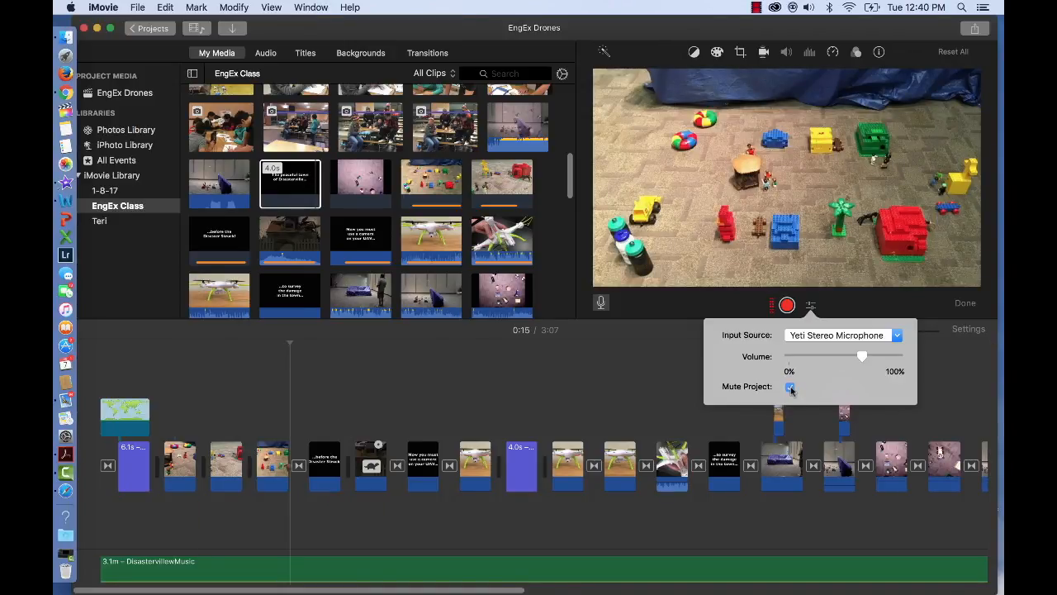
Unmute the project and start recording narration over the opening Disasterville clips.
{"action": "left_click", "coordinate": [789, 386]}
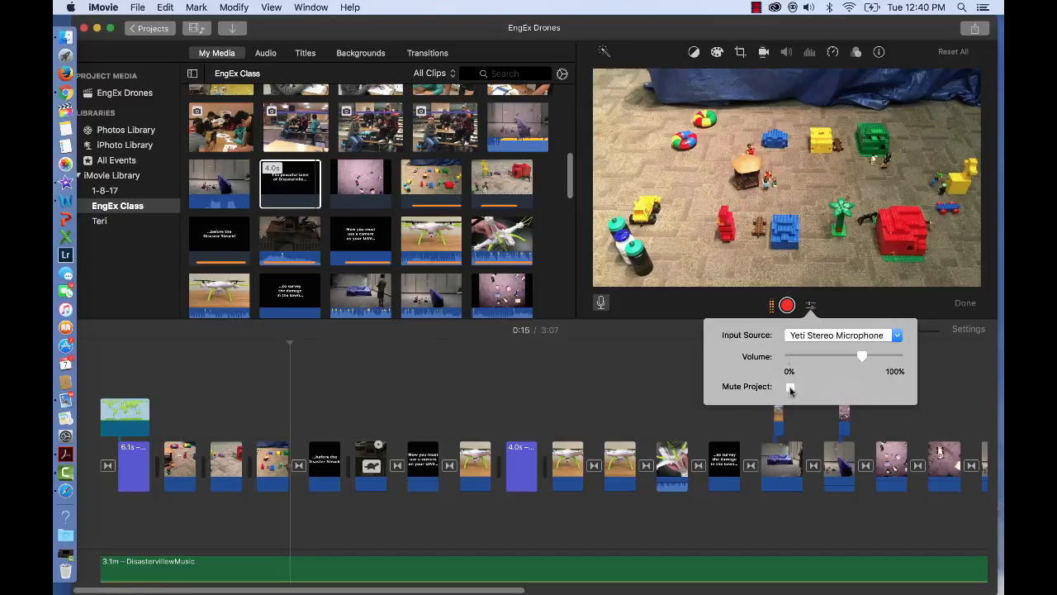
{"action": "left_click", "coordinate": [790, 386]}
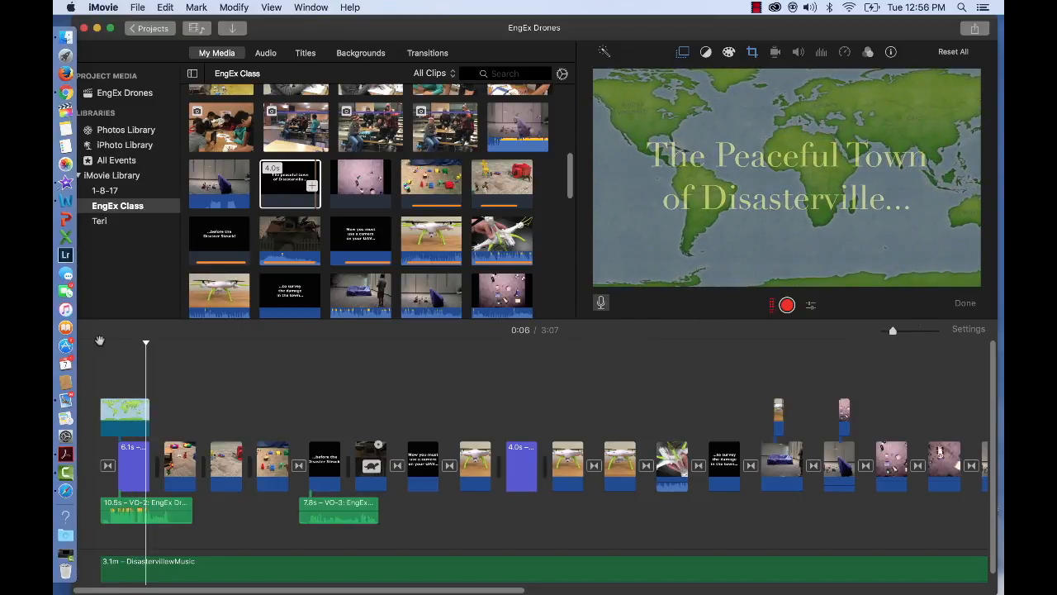
Close the voiceover recording controls to finish the narration.
{"action": "left_click", "coordinate": [426, 52]}
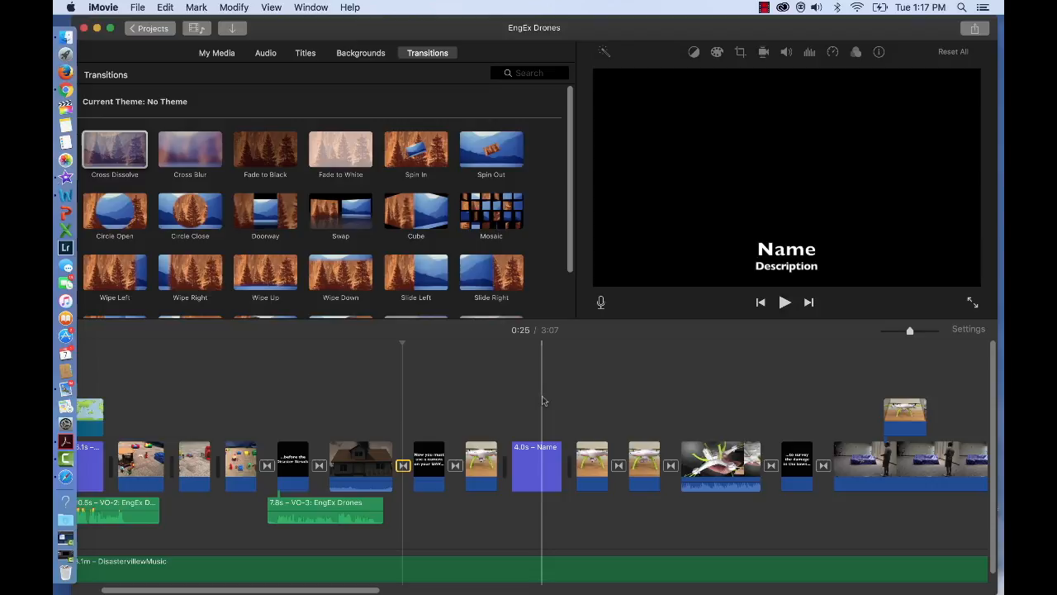
Select the tornado house clip in the timeline and bring up the Modify commands.
{"action": "left_click", "coordinate": [360, 465]}
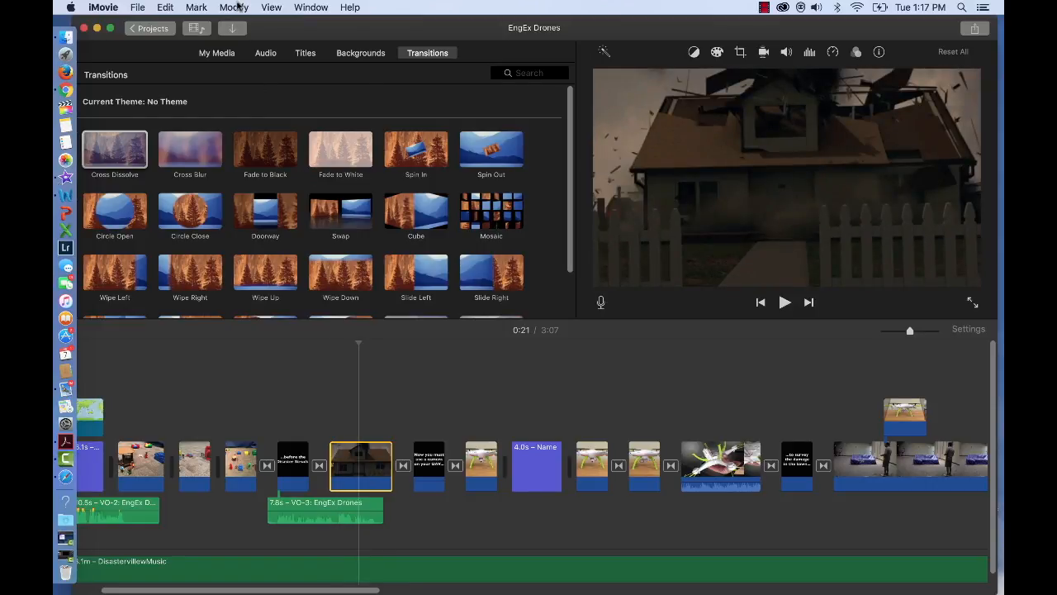
{"action": "left_click", "coordinate": [235, 6]}
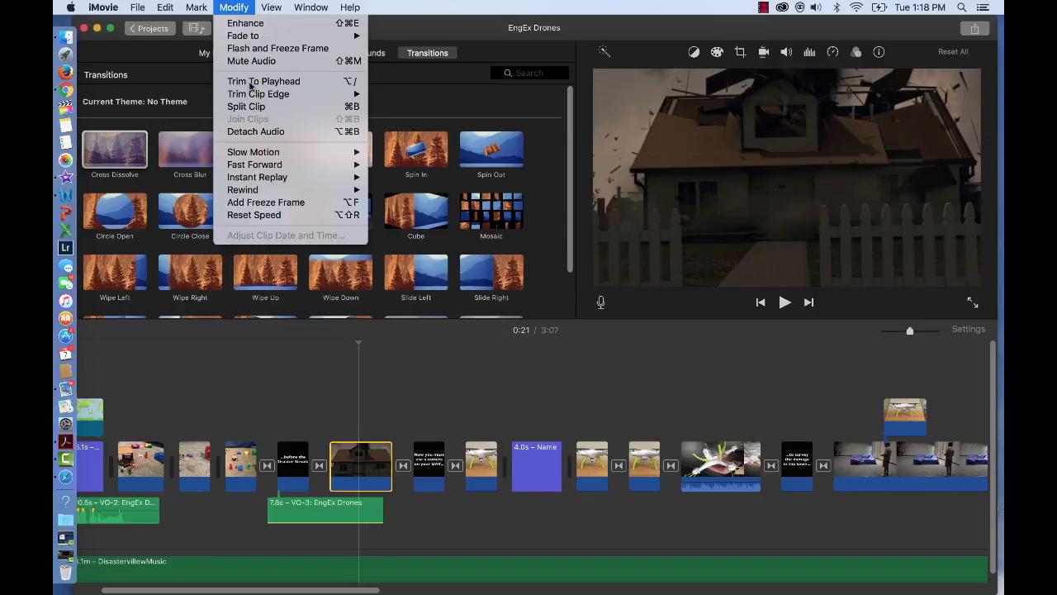
{"action": "mouse_move", "coordinate": [252, 152]}
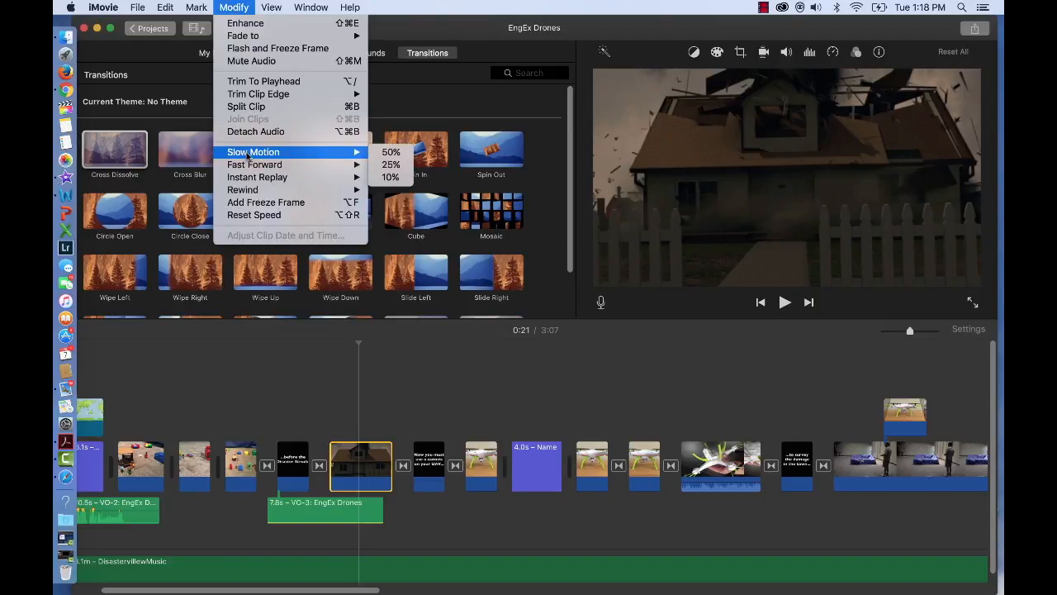
{"action": "mouse_move", "coordinate": [254, 166]}
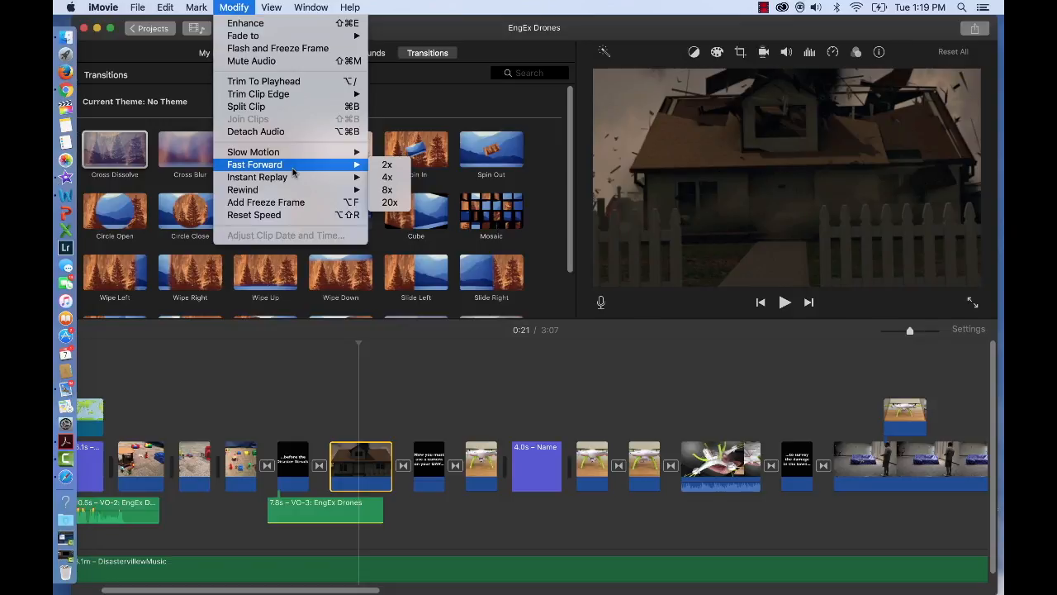
{"action": "mouse_move", "coordinate": [312, 172]}
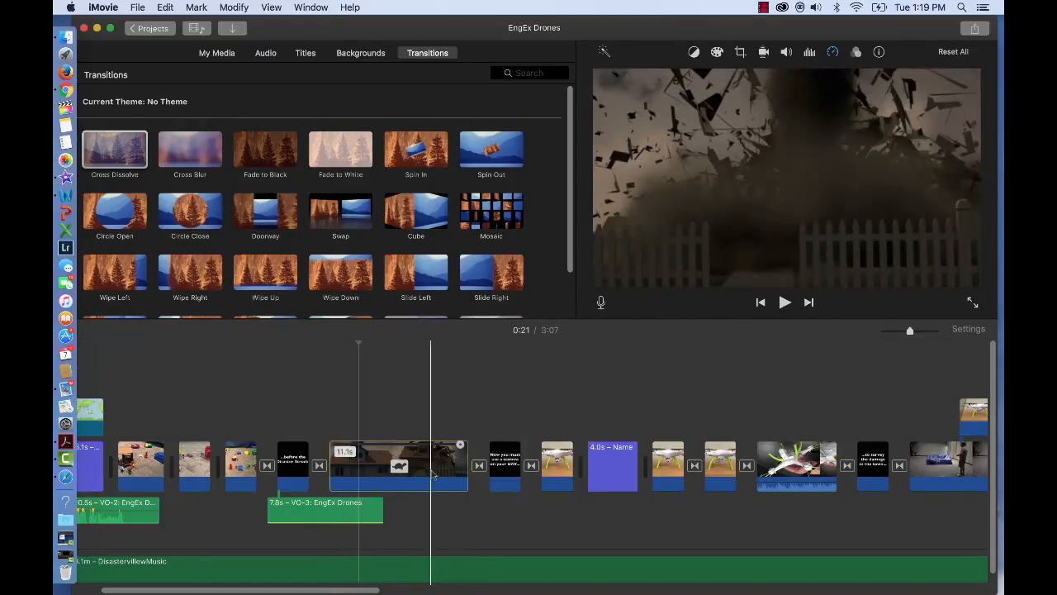
Undo the slow-motion change so the collapsing-house clip shortens in the timeline.
{"action": "left_click", "coordinate": [400, 466]}
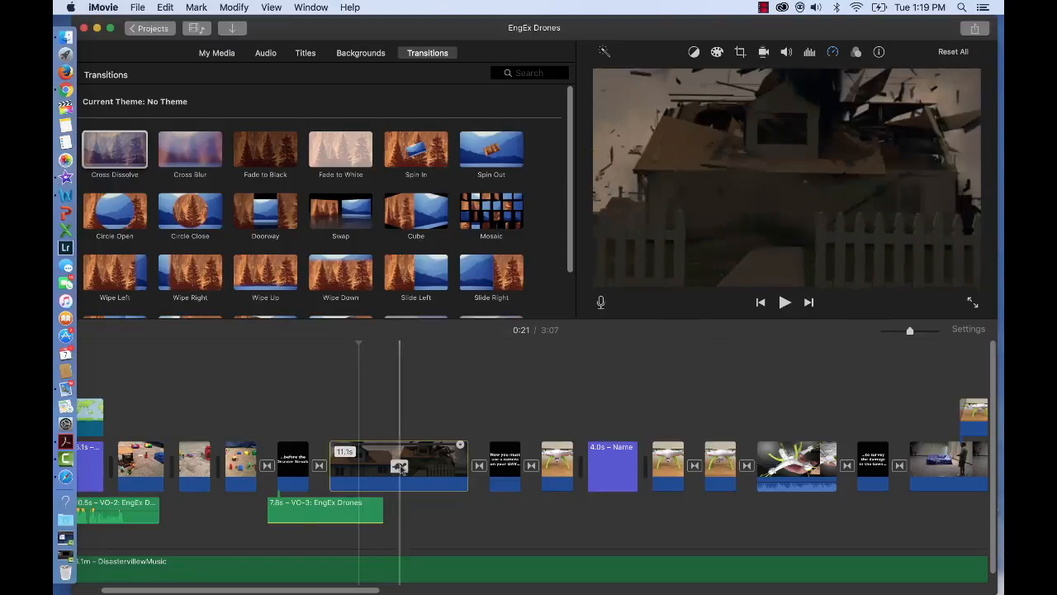
{"action": "mouse_move", "coordinate": [400, 469]}
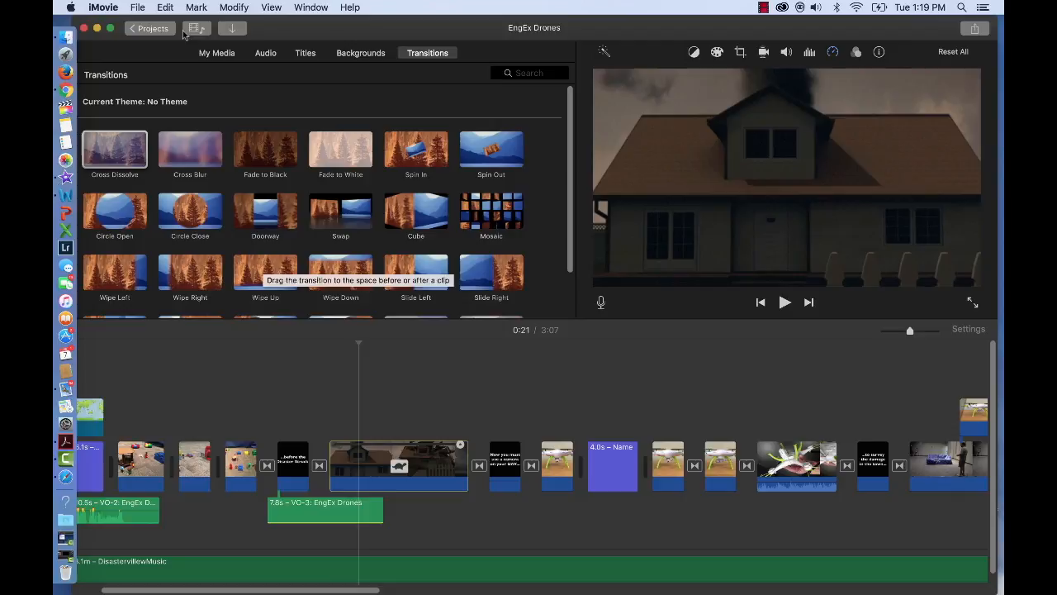
{"action": "left_click", "coordinate": [165, 6]}
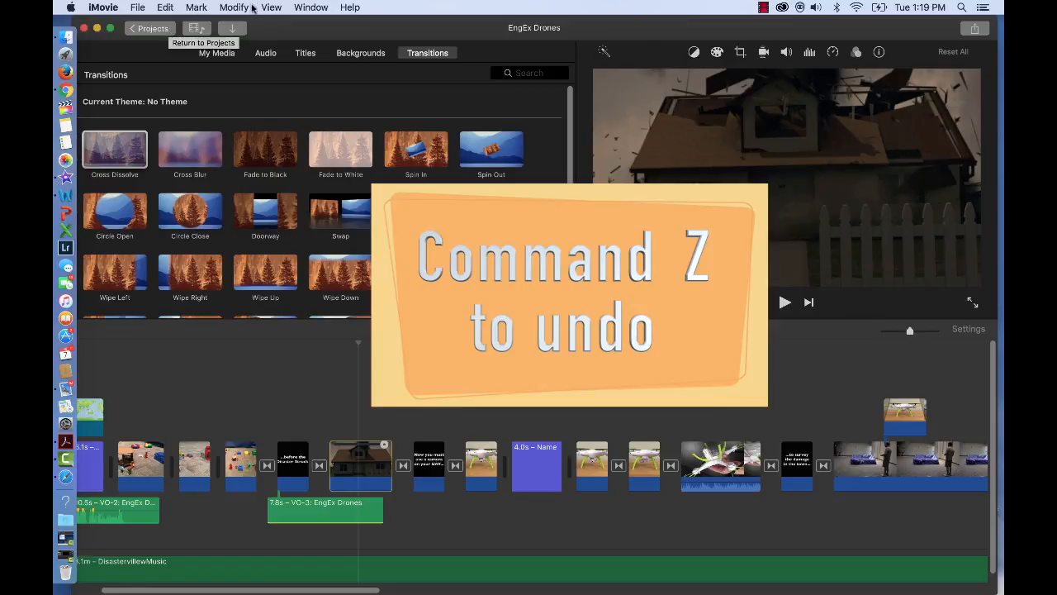
{"action": "left_click", "coordinate": [235, 7]}
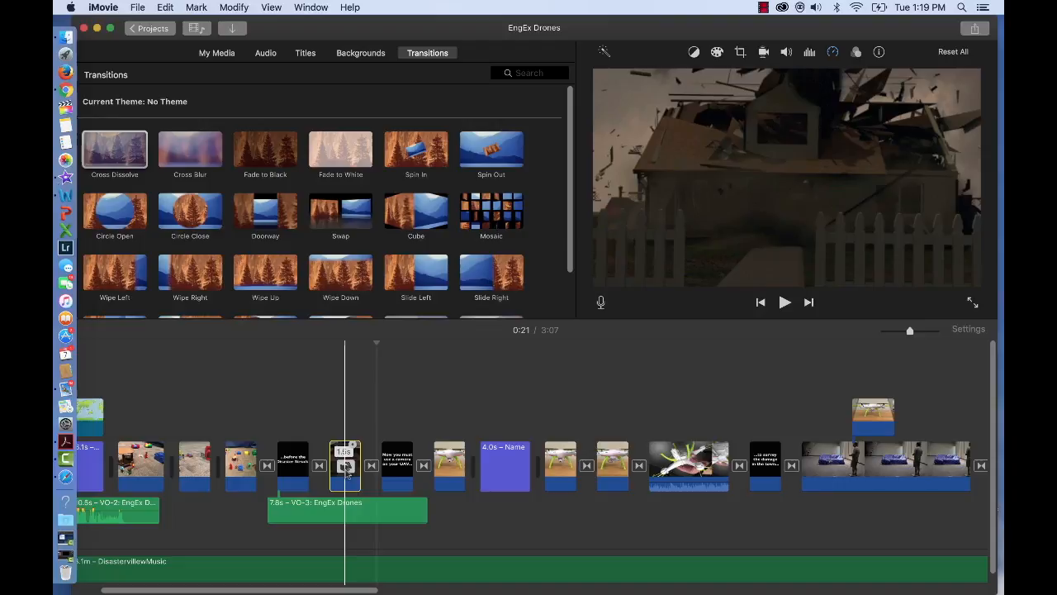
{"action": "mouse_move", "coordinate": [347, 472]}
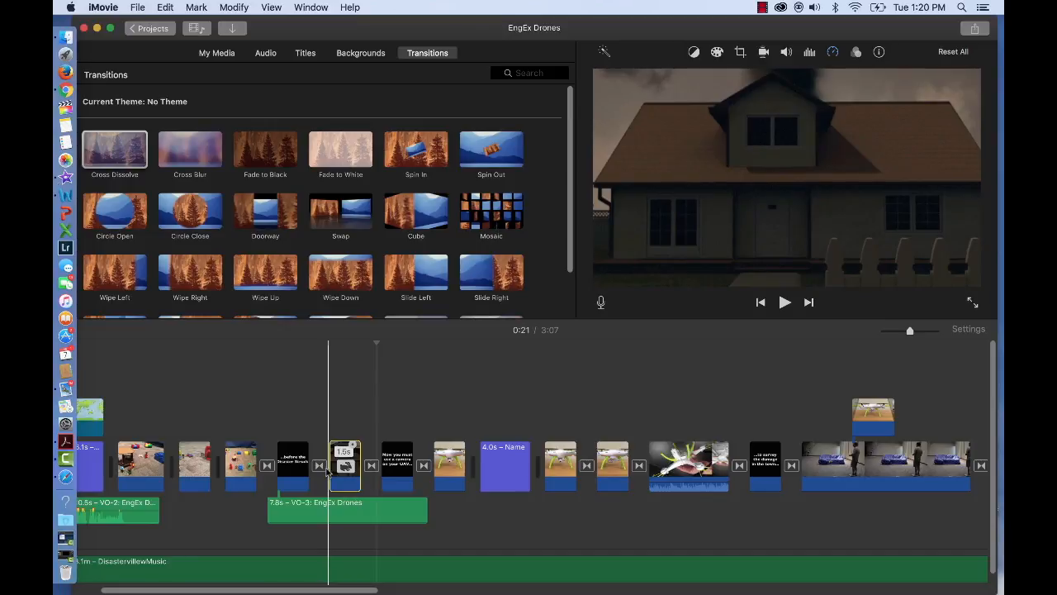
Play back the tornado clip and revert it to normal speed.
{"action": "left_click", "coordinate": [783, 301]}
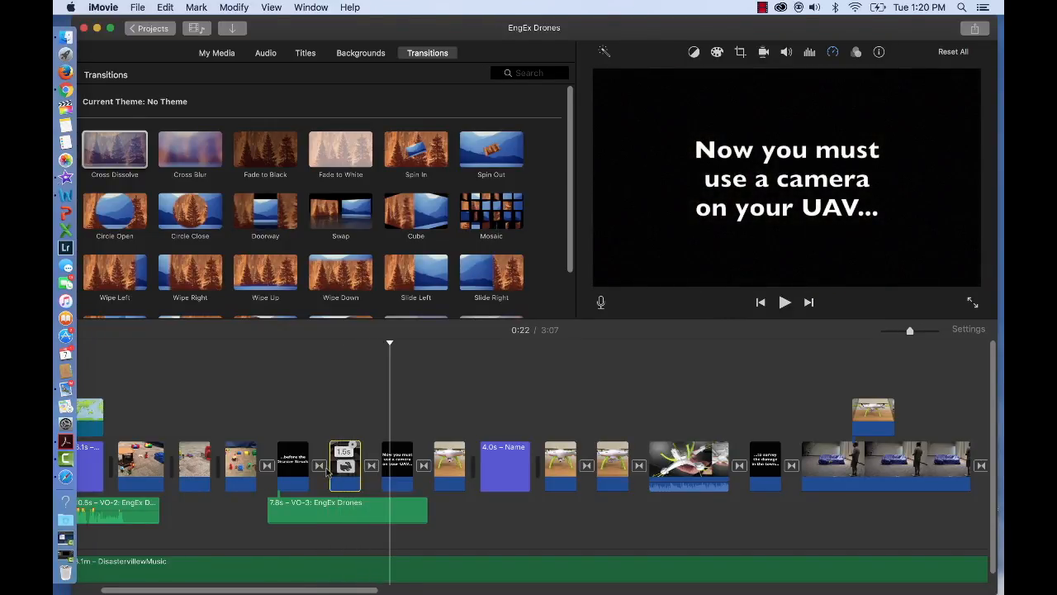
{"action": "left_click", "coordinate": [165, 6]}
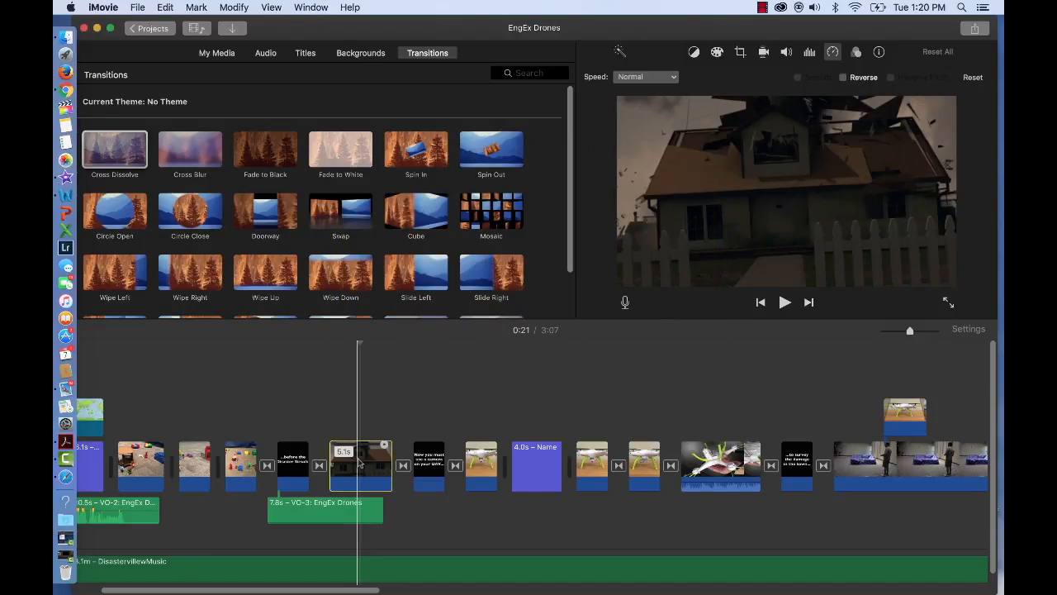
Set the tornado clip to a custom 47% speed, reverse it, and preview the result.
{"action": "left_click", "coordinate": [360, 466]}
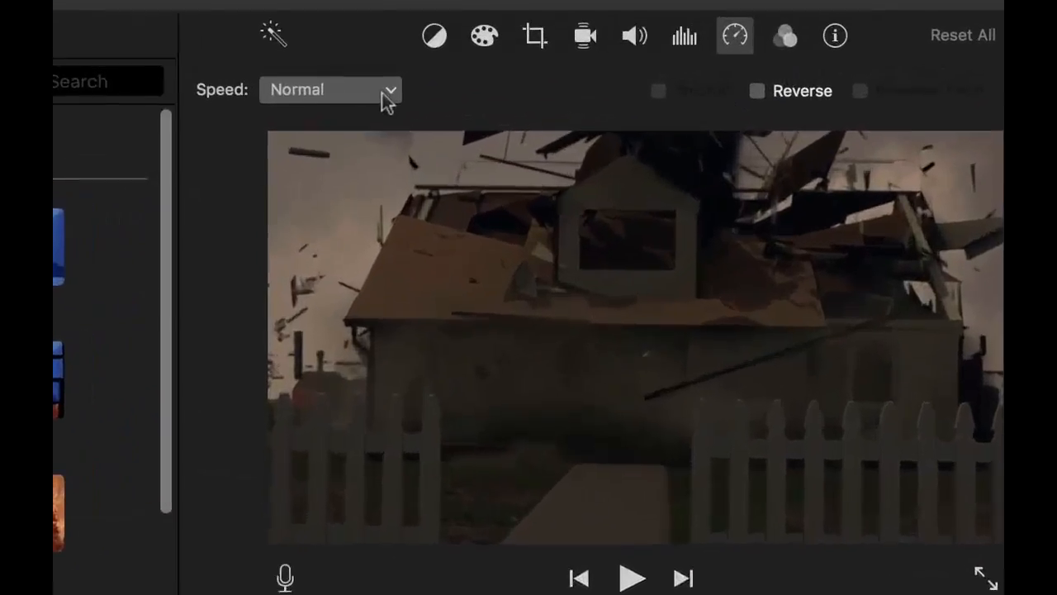
{"action": "left_click", "coordinate": [329, 89]}
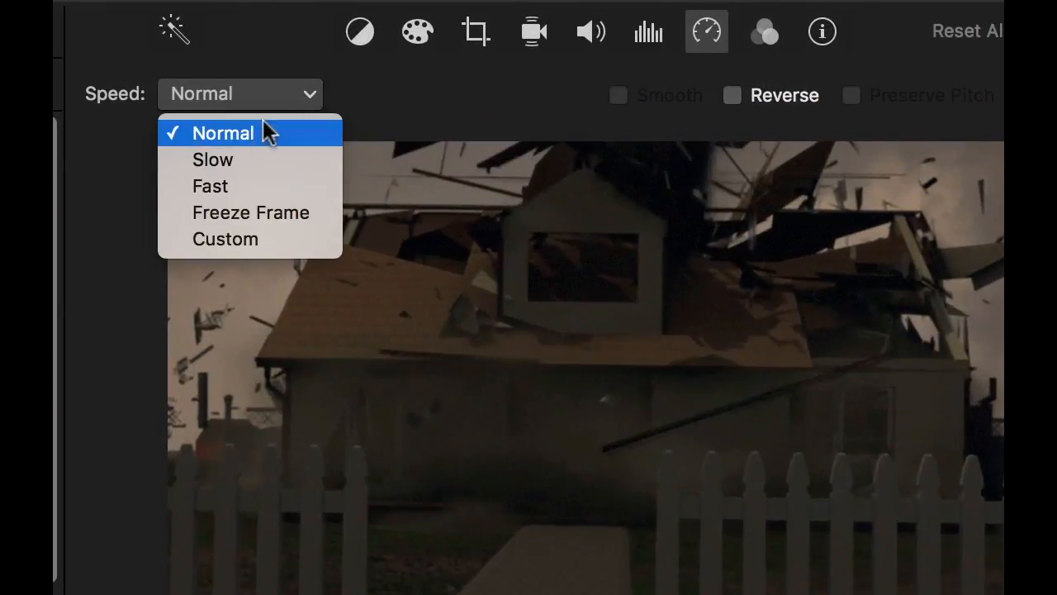
{"action": "mouse_move", "coordinate": [210, 185]}
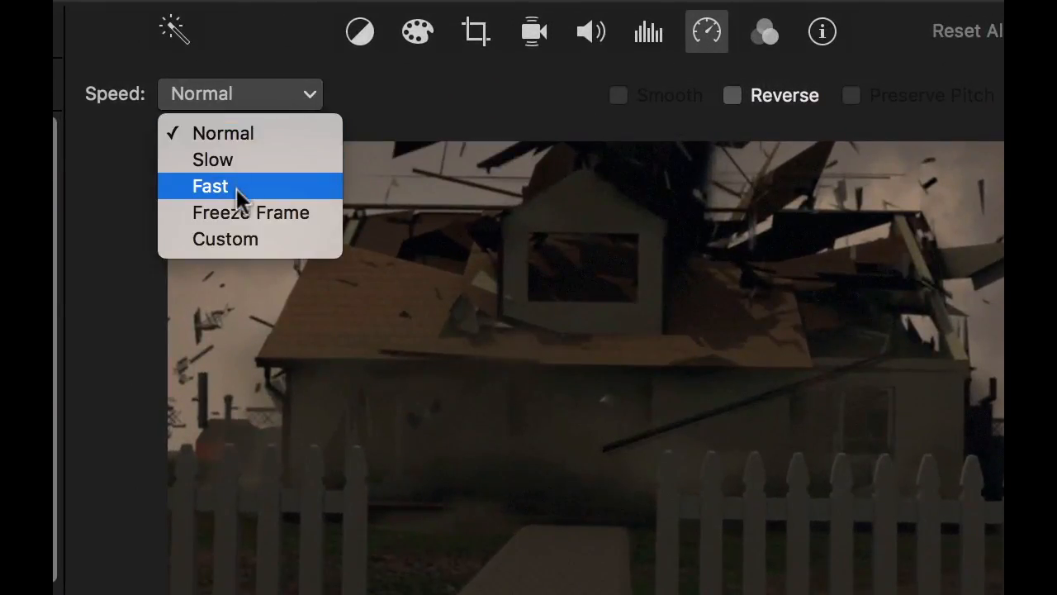
{"action": "mouse_move", "coordinate": [244, 261]}
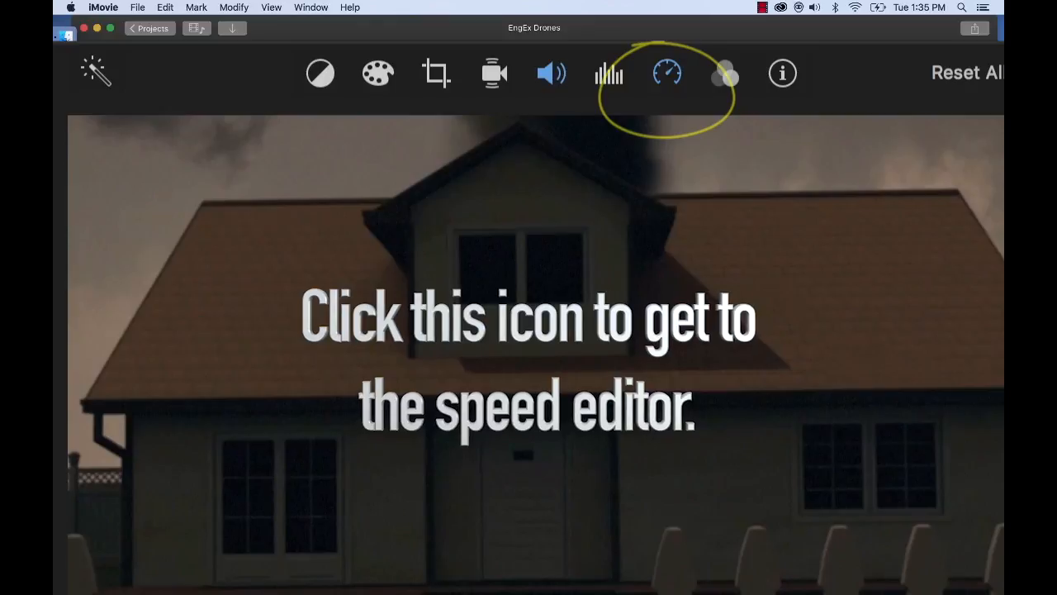
{"action": "left_click", "coordinate": [667, 73]}
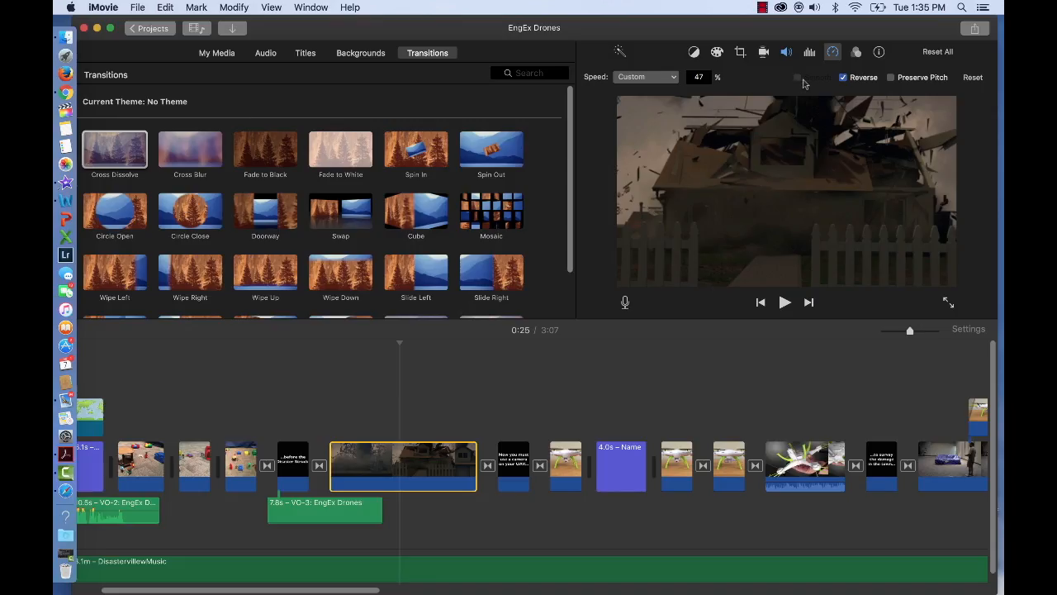
{"action": "mouse_move", "coordinate": [844, 80]}
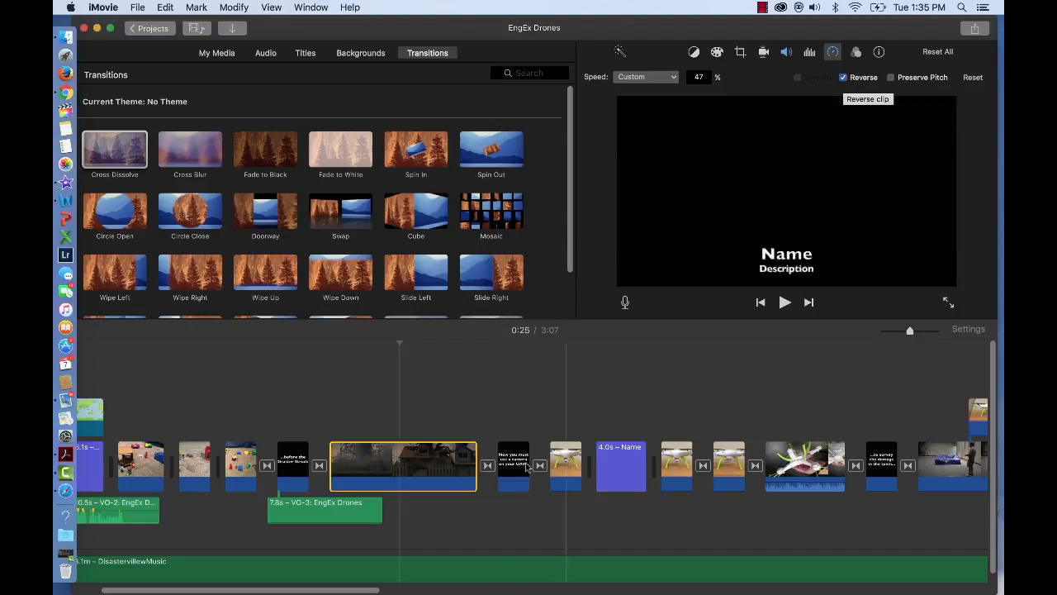
{"action": "left_click", "coordinate": [783, 301]}
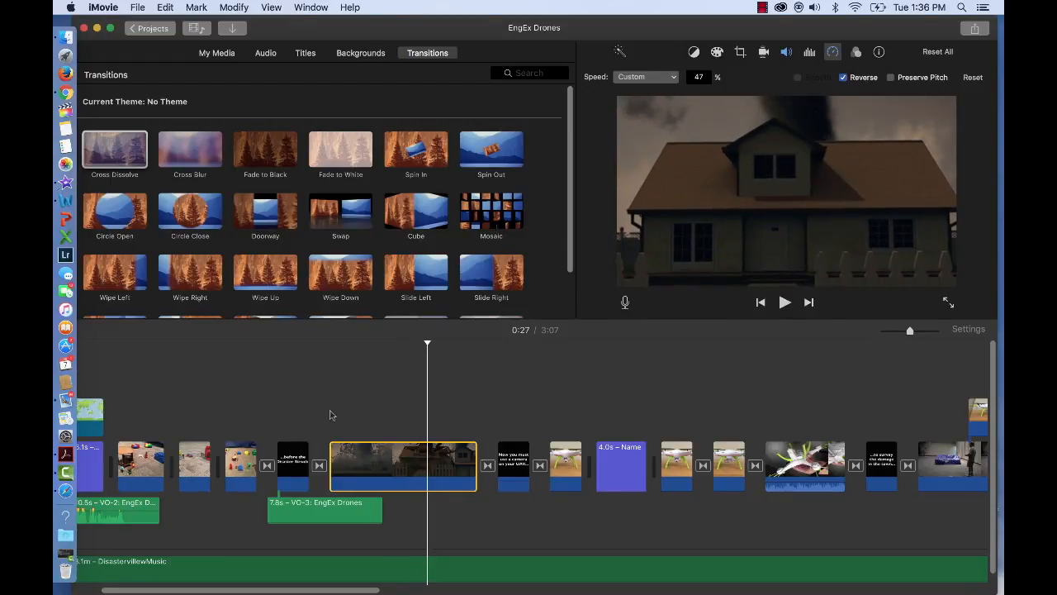
{"action": "mouse_move", "coordinate": [862, 180]}
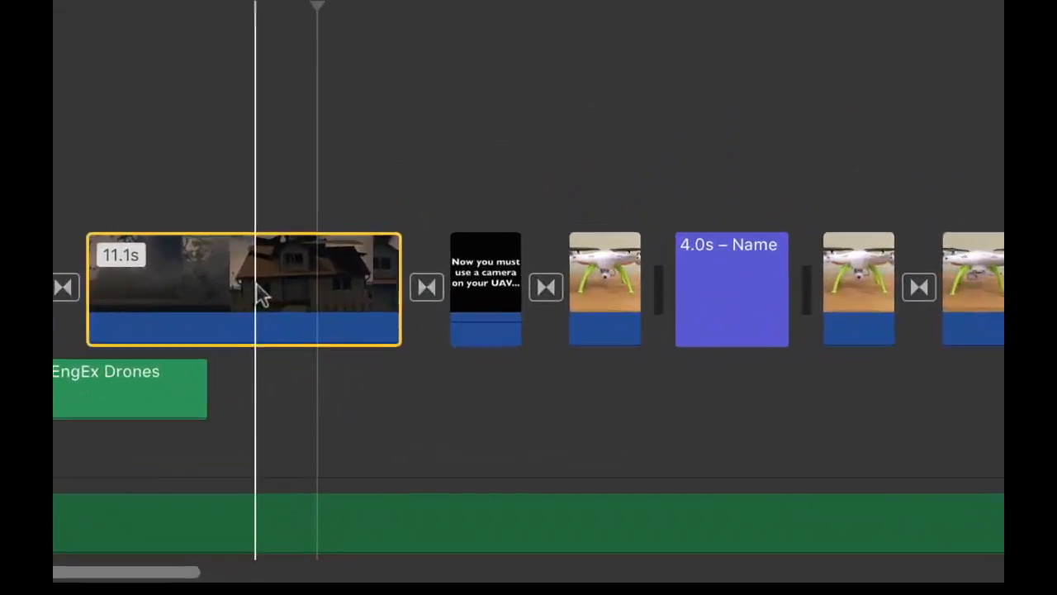
Show the Speed Editor, stretch the tornado clip to 11.0 seconds, then hide the editor.
{"action": "right_click", "coordinate": [264, 289]}
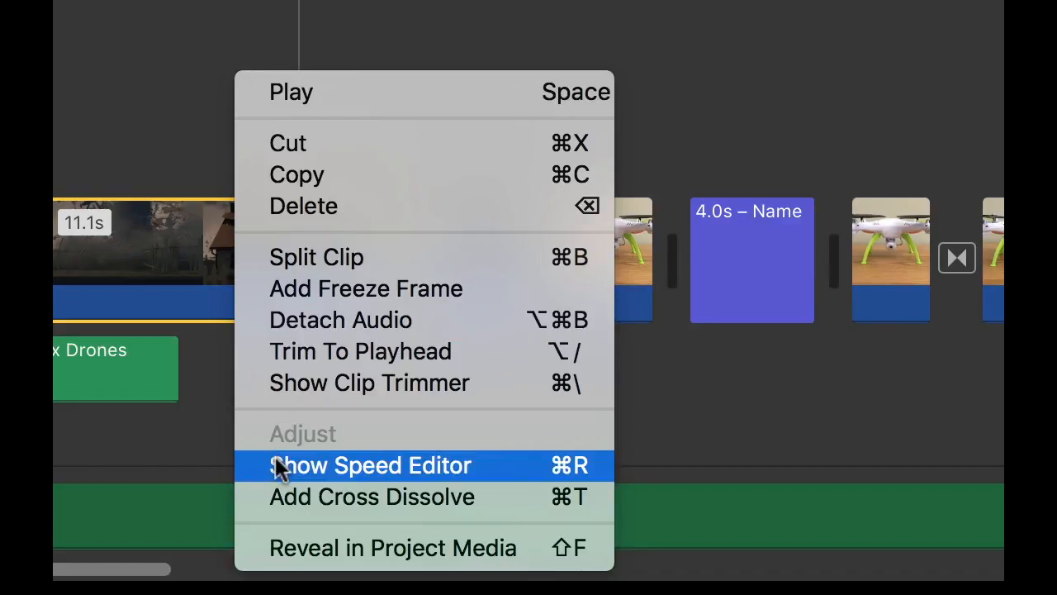
{"action": "left_click", "coordinate": [370, 466]}
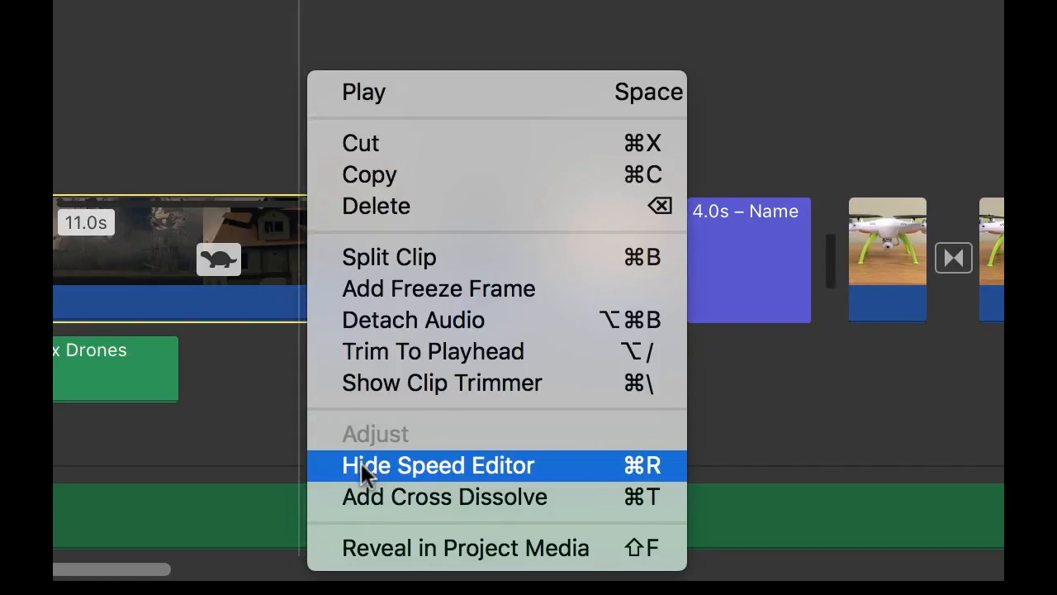
{"action": "left_click", "coordinate": [439, 466]}
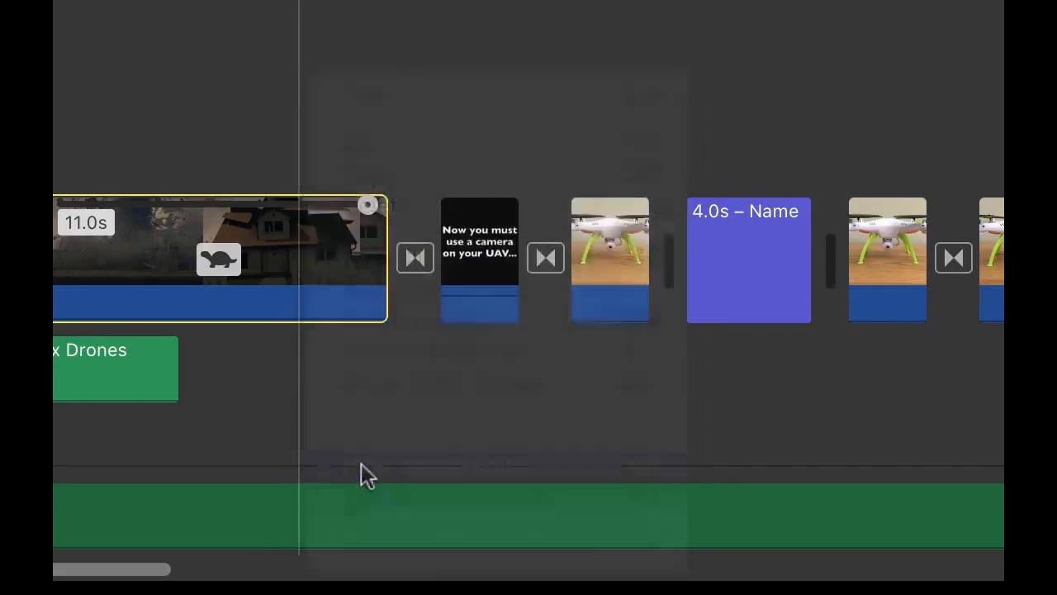